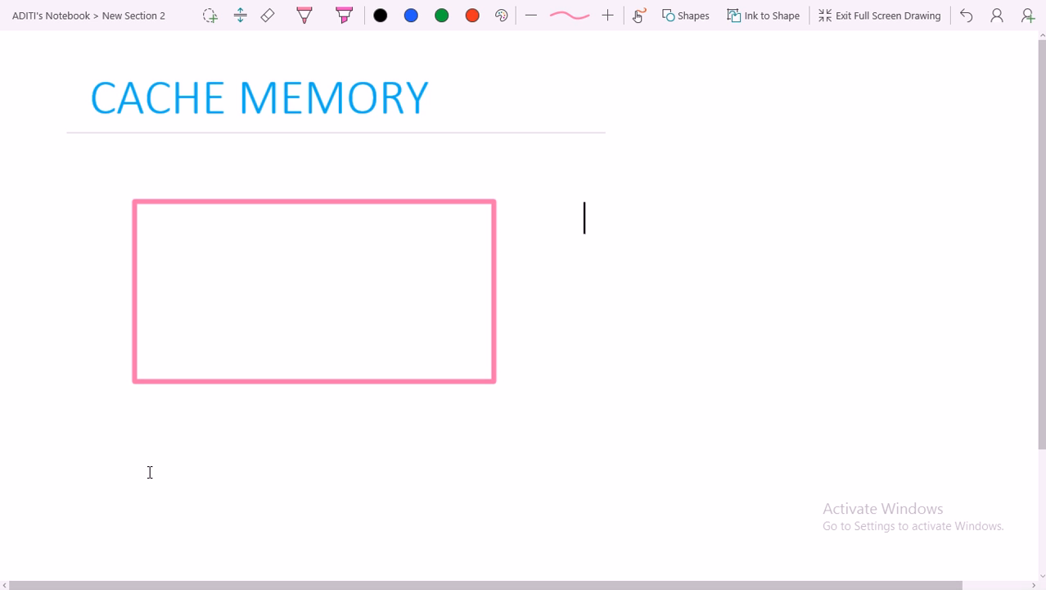
Select the pen tool and switch the ink colour from pink to blue
click(304, 15)
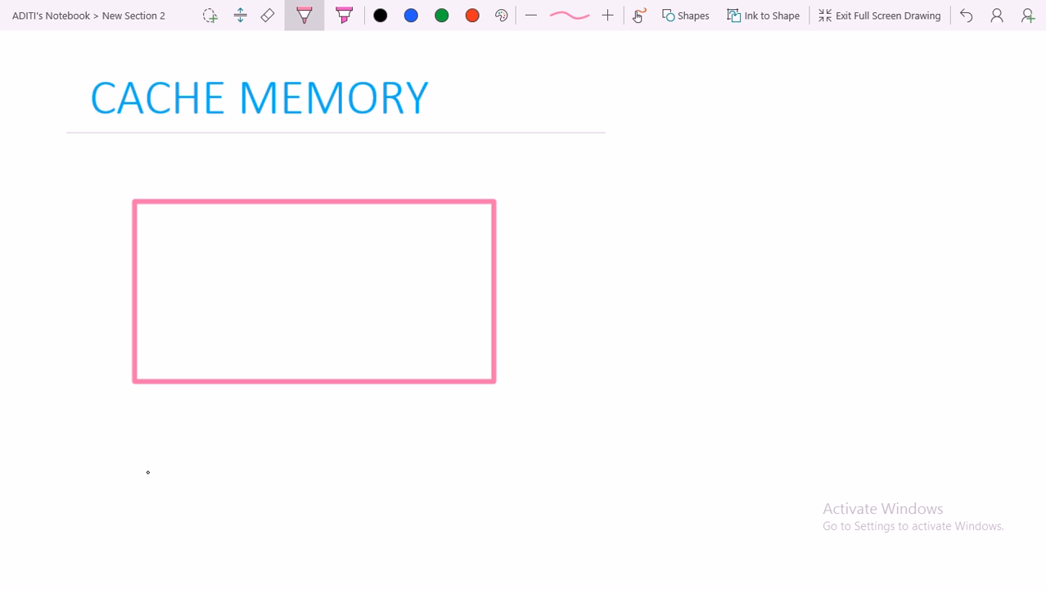
click(879, 15)
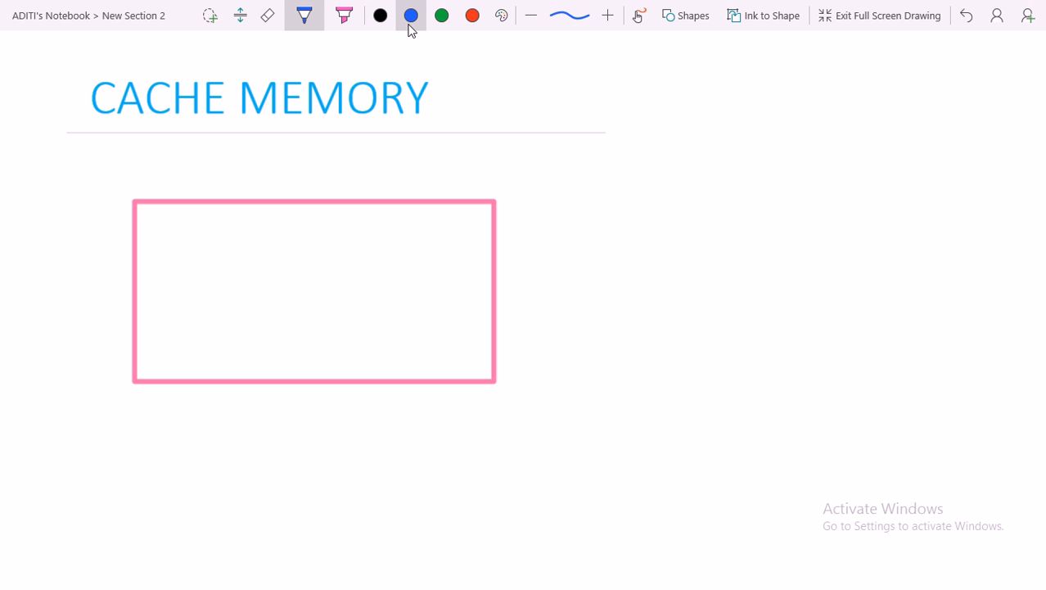
Handwrite and circle CPU, CM and MM, then draw lines linking them
drag(159, 282, 213, 279)
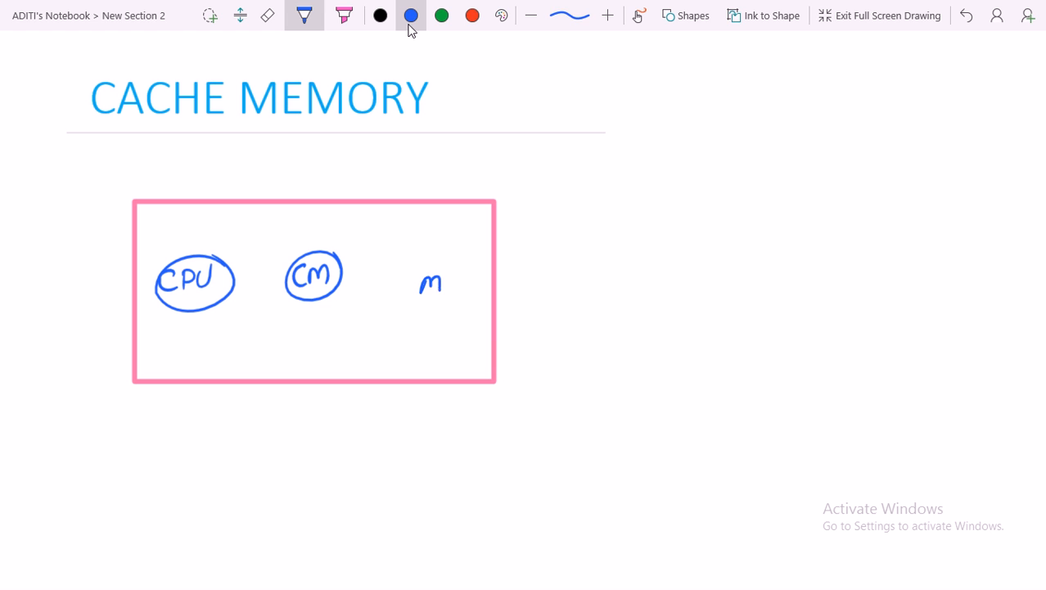
drag(422, 287, 463, 287)
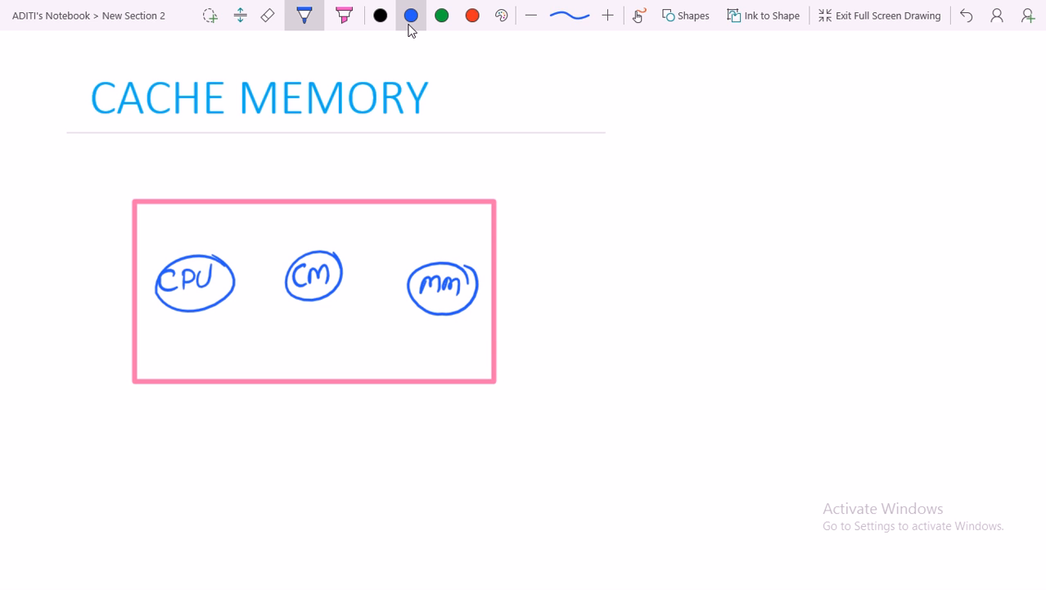
drag(229, 281, 401, 276)
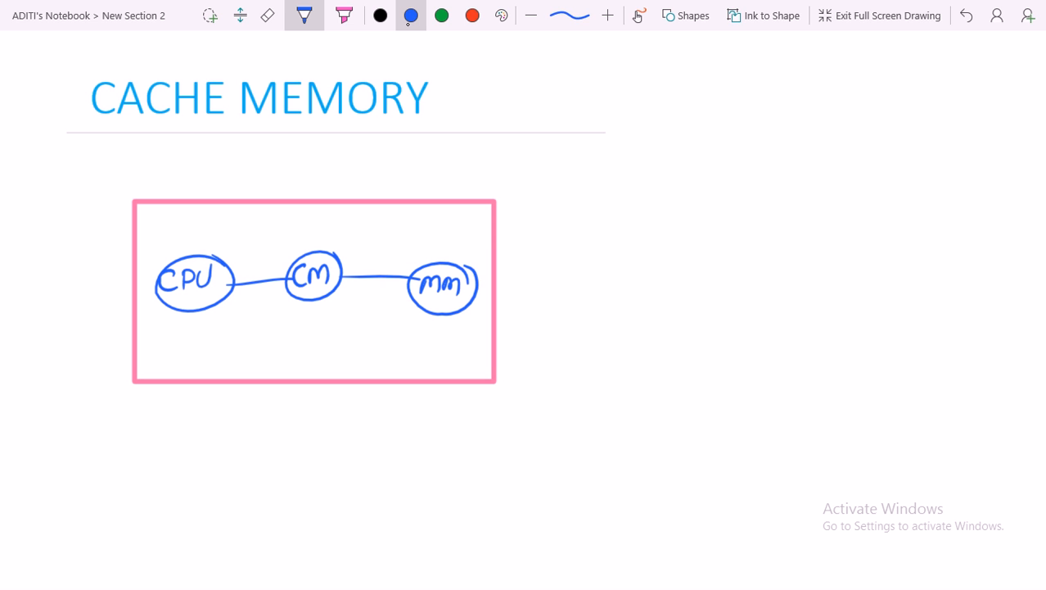
Draw a blue cloud outline around the CACHE MEMORY title
drag(254, 65, 462, 78)
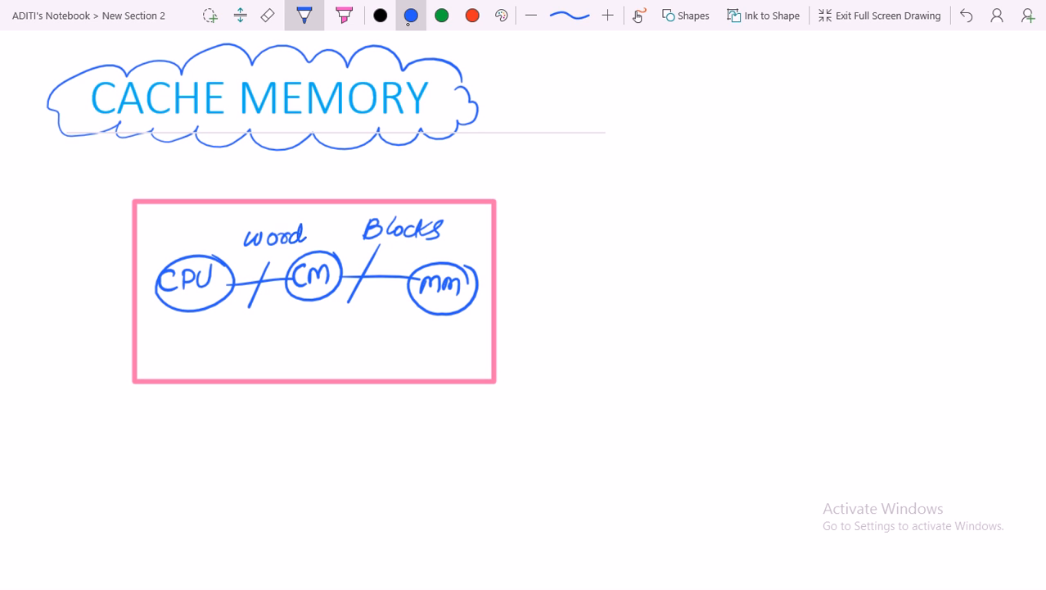
Change the first label to 'words' and write 'Locality of Refe. prop' beneath CM
click(307, 235)
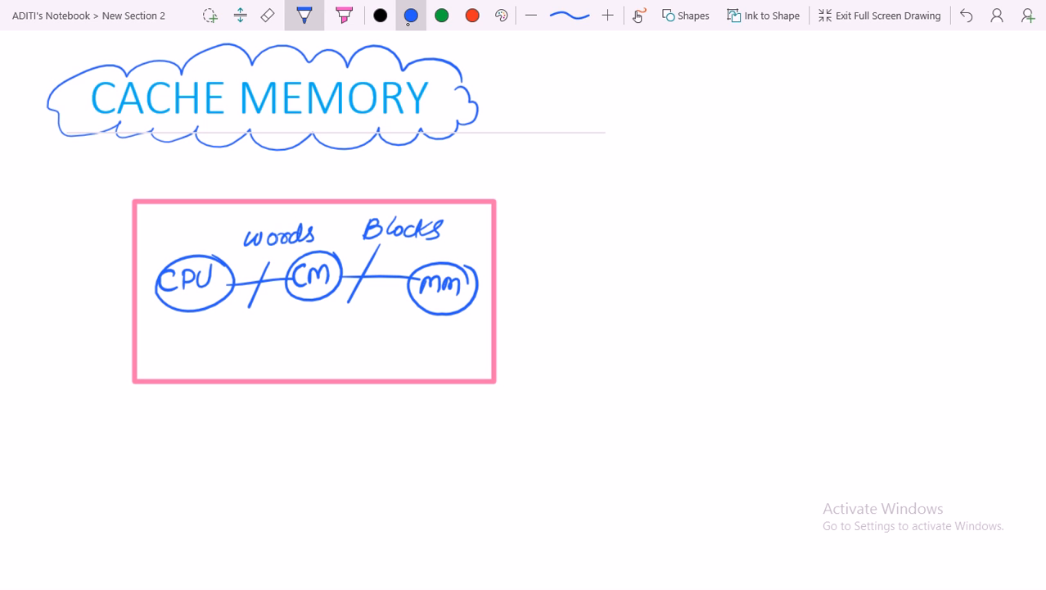
drag(278, 320, 352, 324)
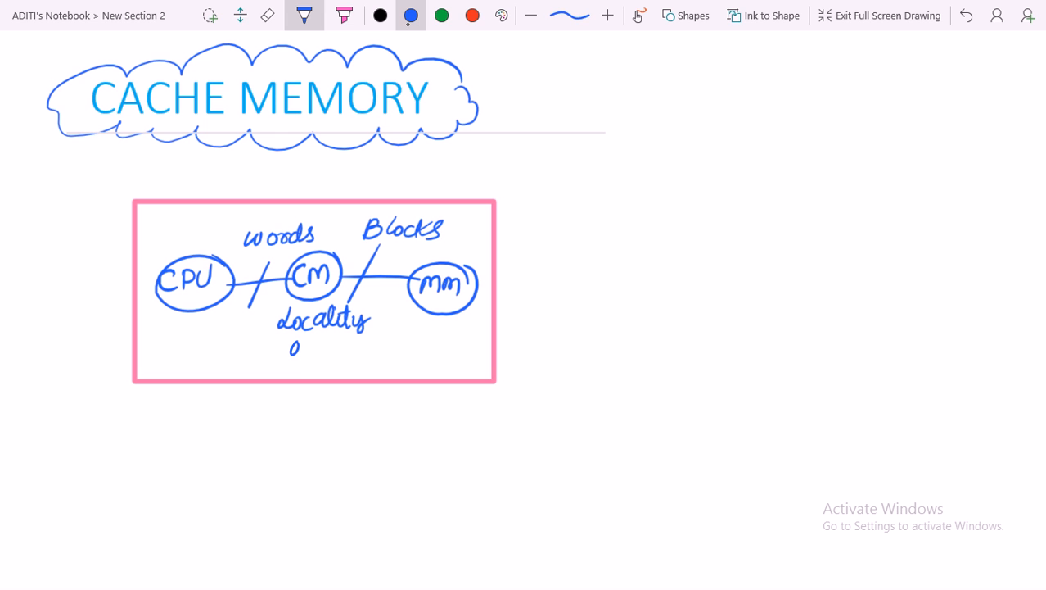
drag(287, 356, 344, 357)
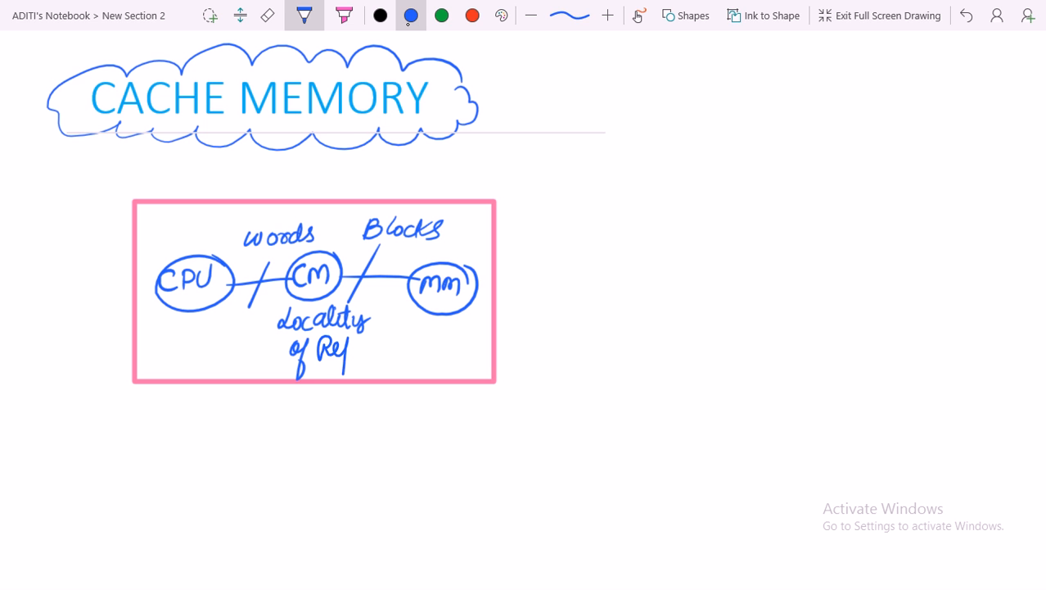
drag(336, 348, 381, 344)
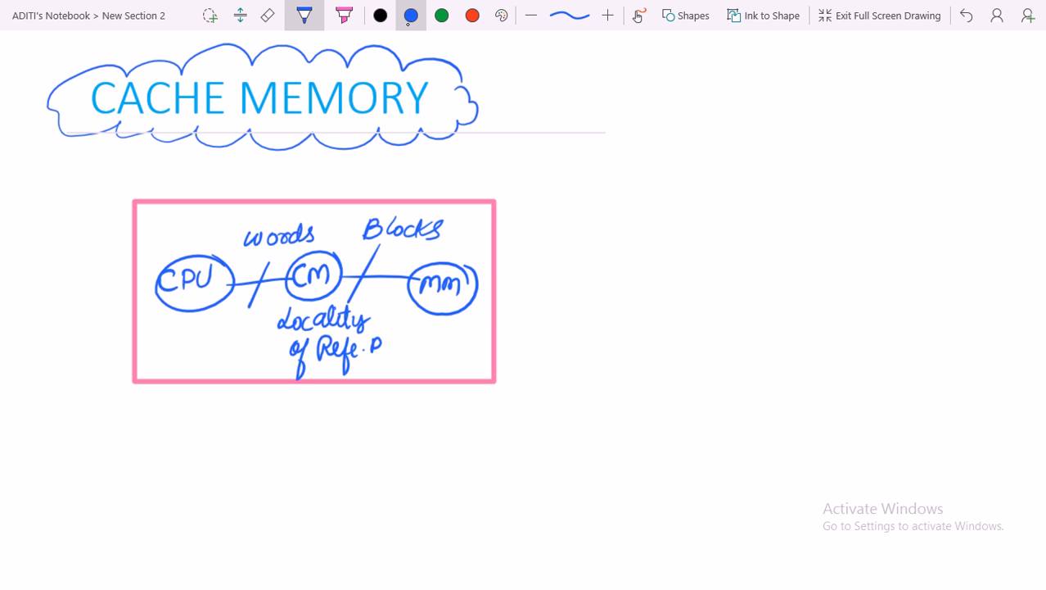
drag(383, 344, 417, 352)
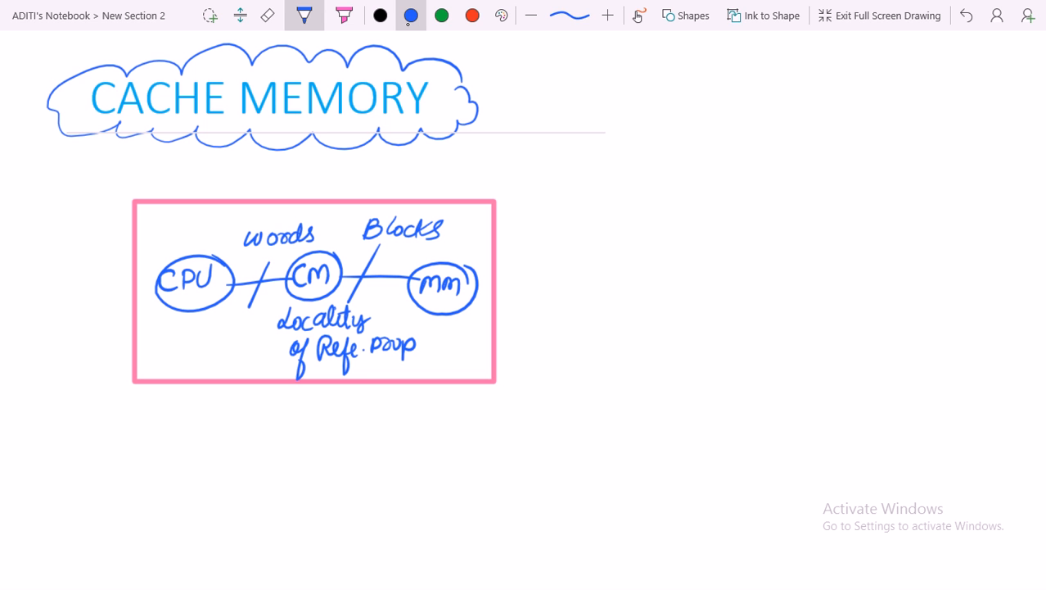
mouse_move(529, 7)
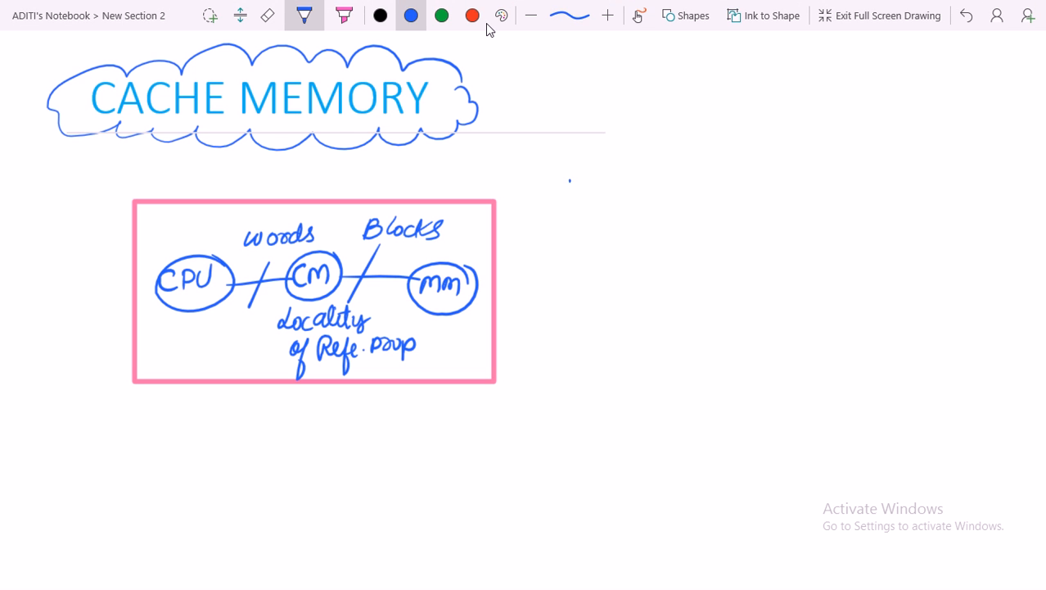
Handwrite the heading 'Design elements are' to the right of the pink box
drag(553, 197, 602, 200)
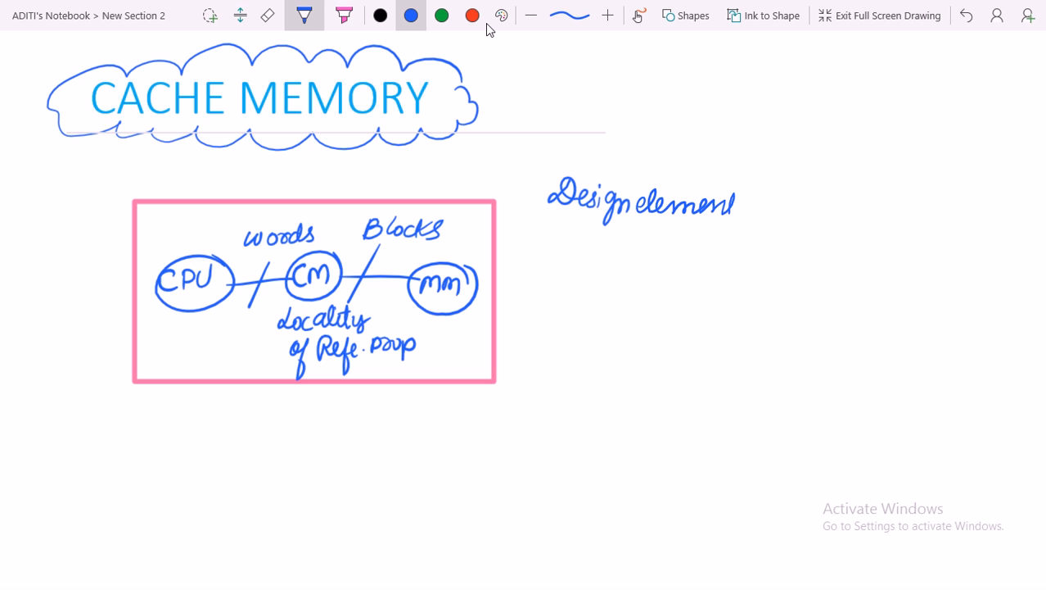
drag(721, 204, 782, 205)
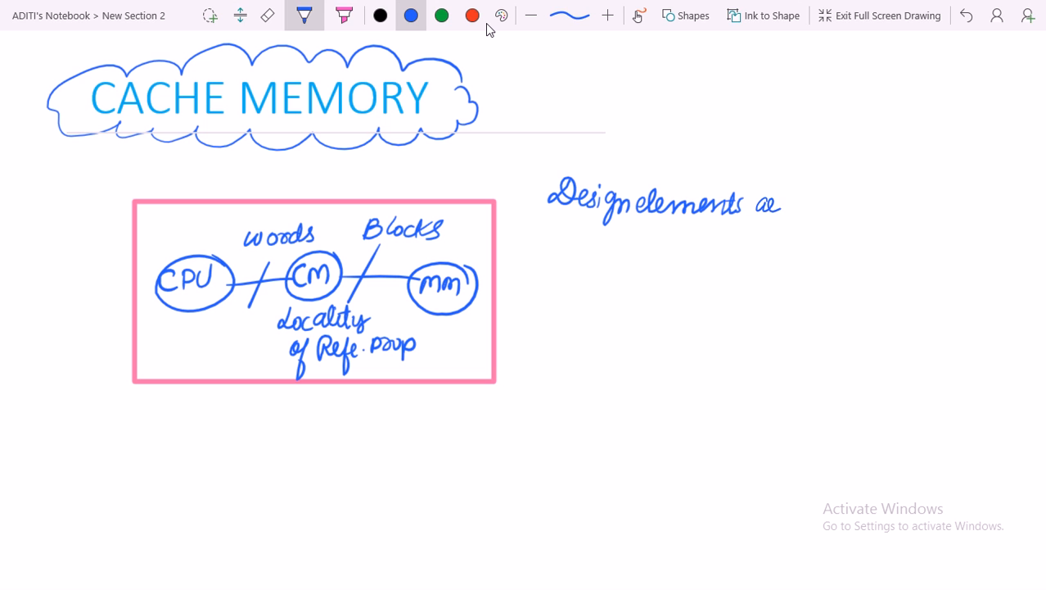
drag(614, 250, 639, 279)
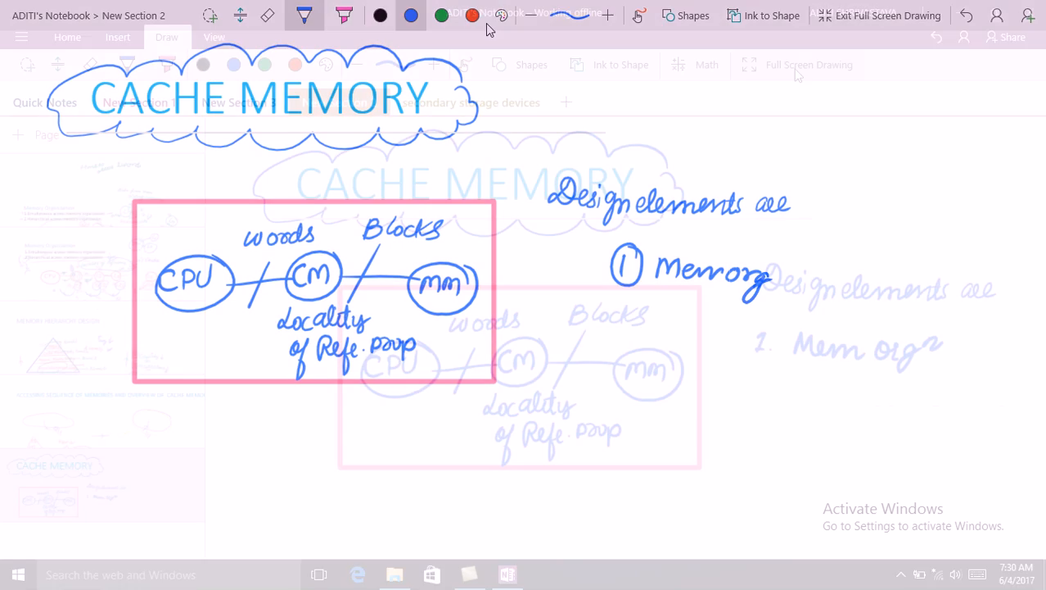
Write list items 1–3: Mem orgz, Mapping Technique, Replacement Policies
click(880, 15)
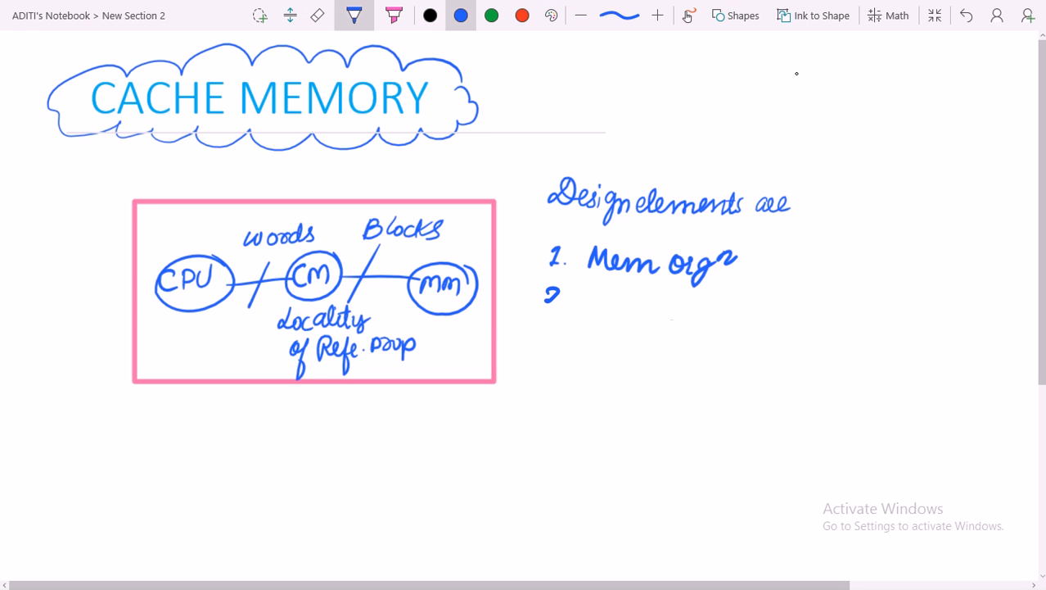
drag(553, 294, 610, 311)
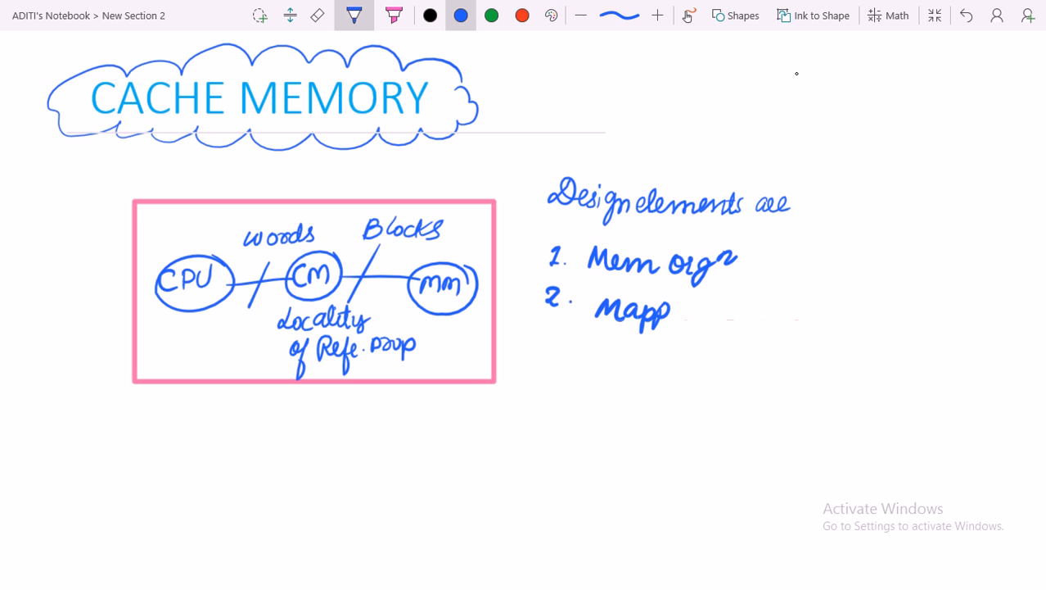
text(ping Technique)
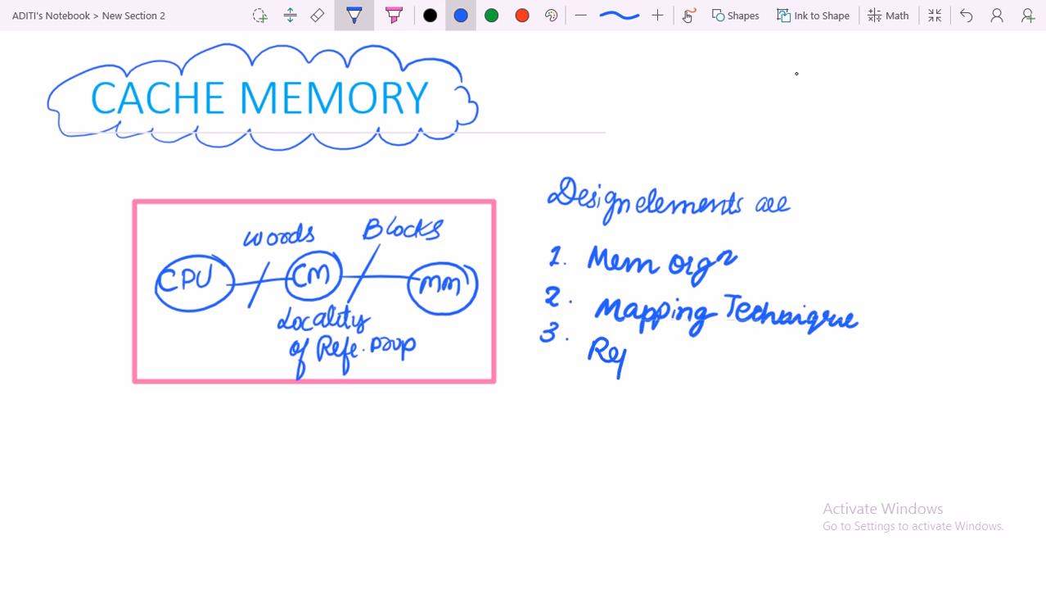
text(Replace)
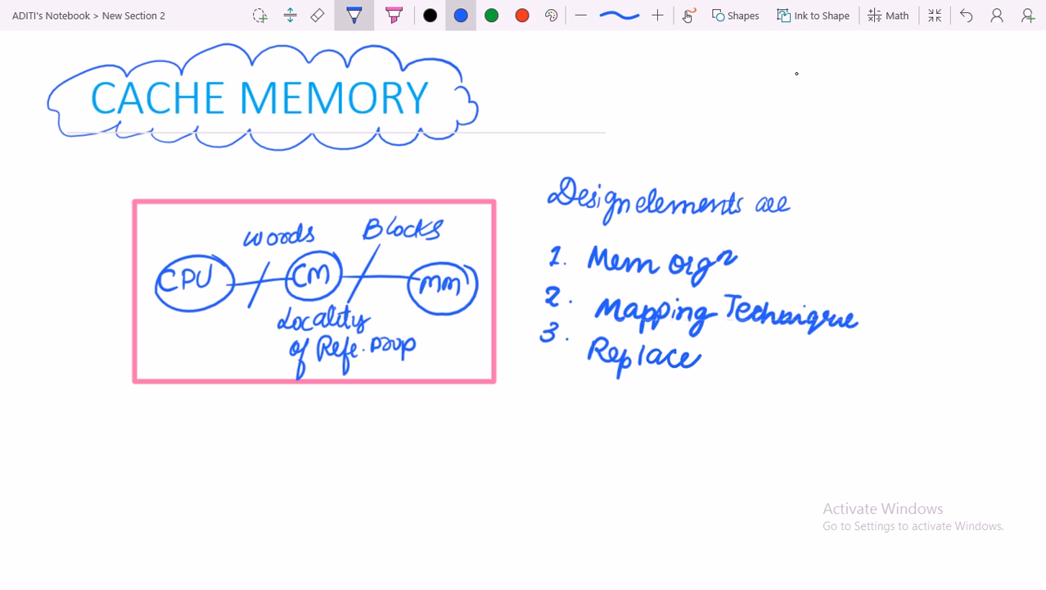
text(ment)
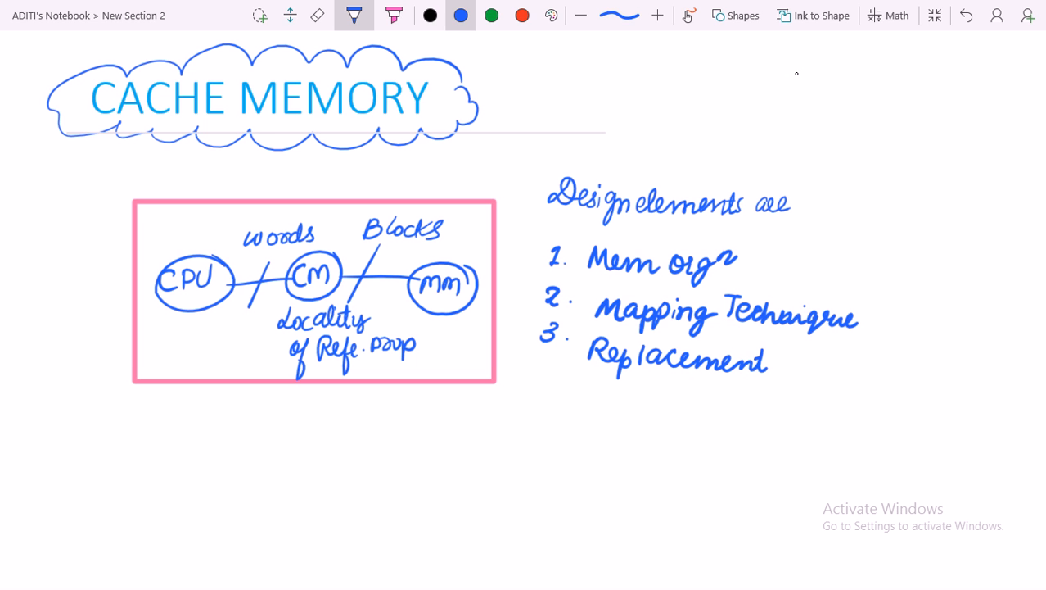
text(Pol)
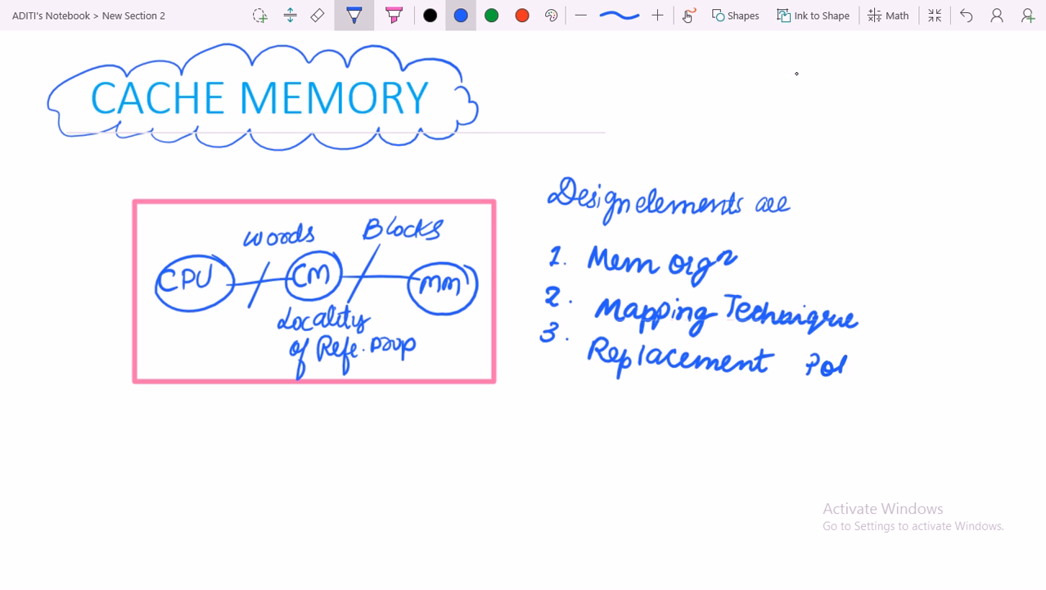
text(Policies)
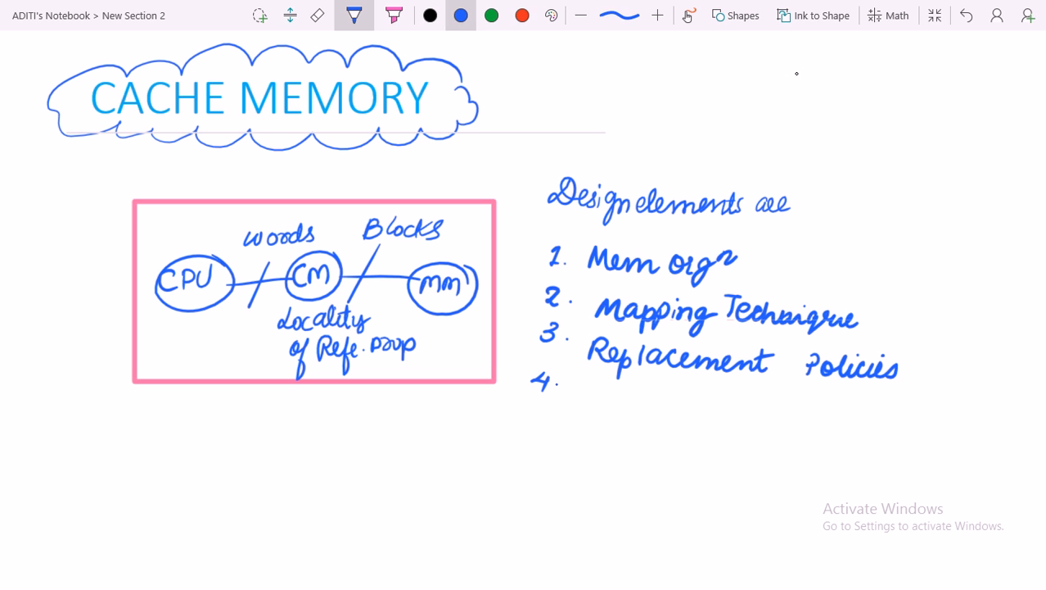
Write list items 4 and 5: Writing Policies and Multilevel Cache design
drag(581, 397, 651, 393)
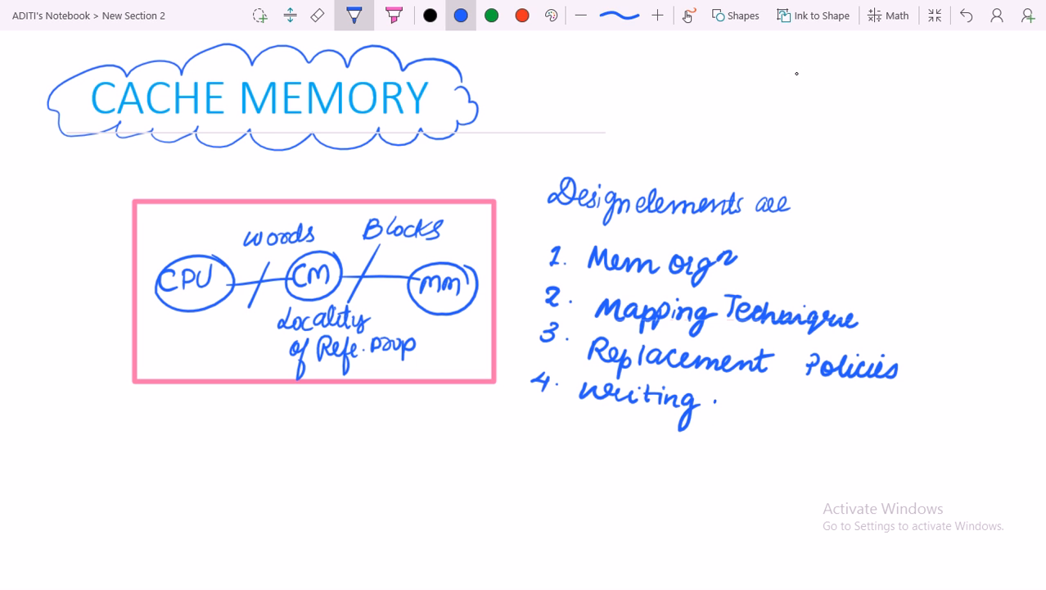
text(Polu)
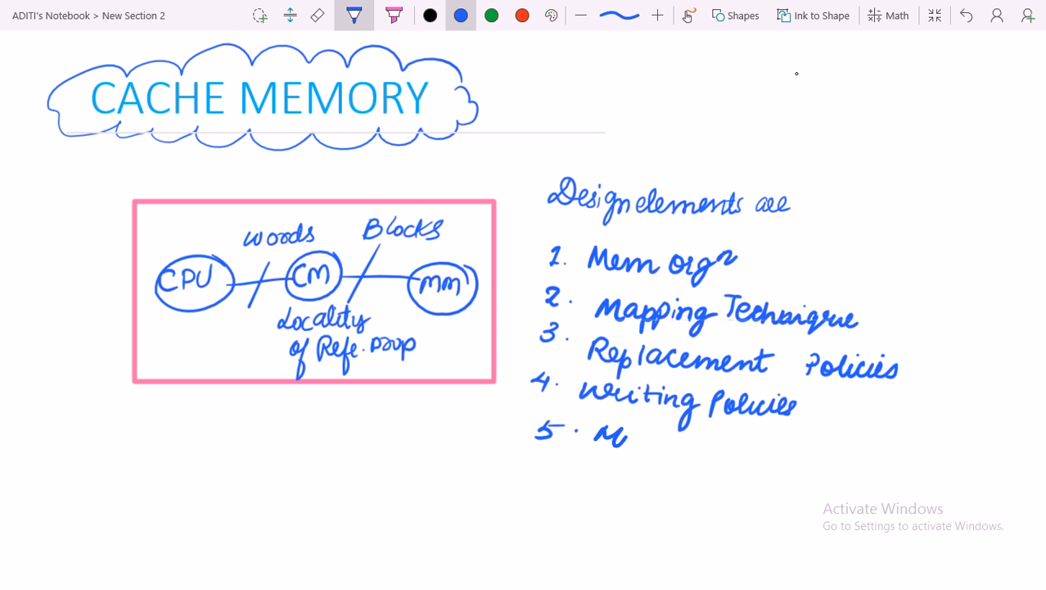
drag(602, 439, 704, 446)
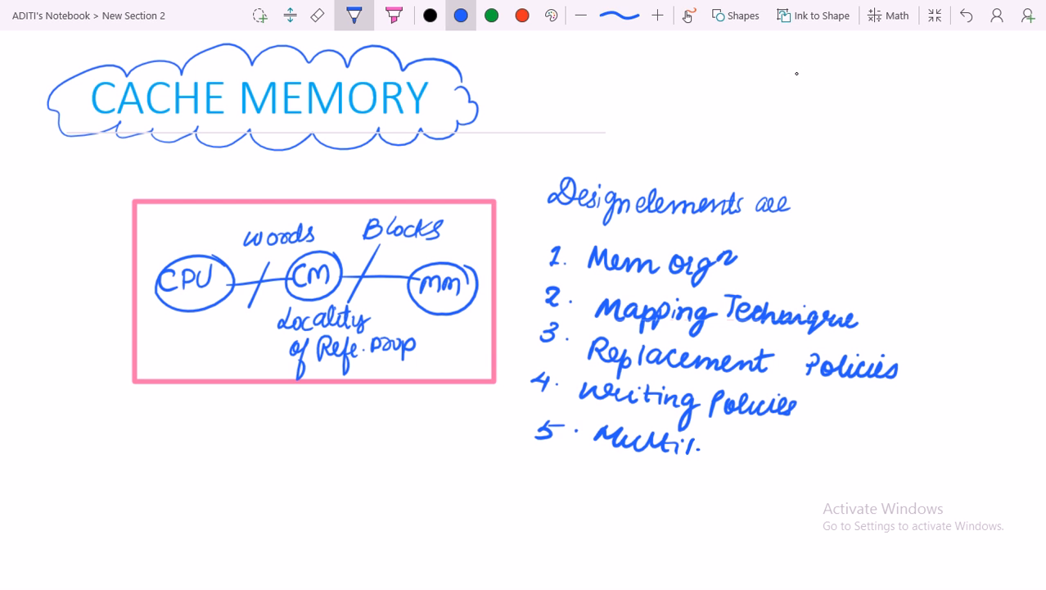
text(level Cache)
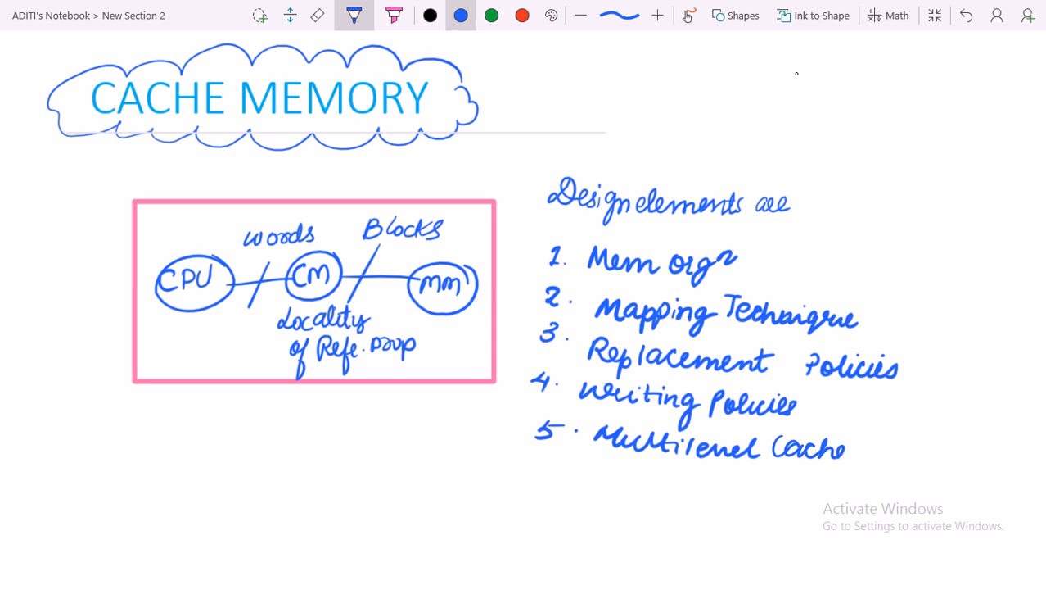
text(design)
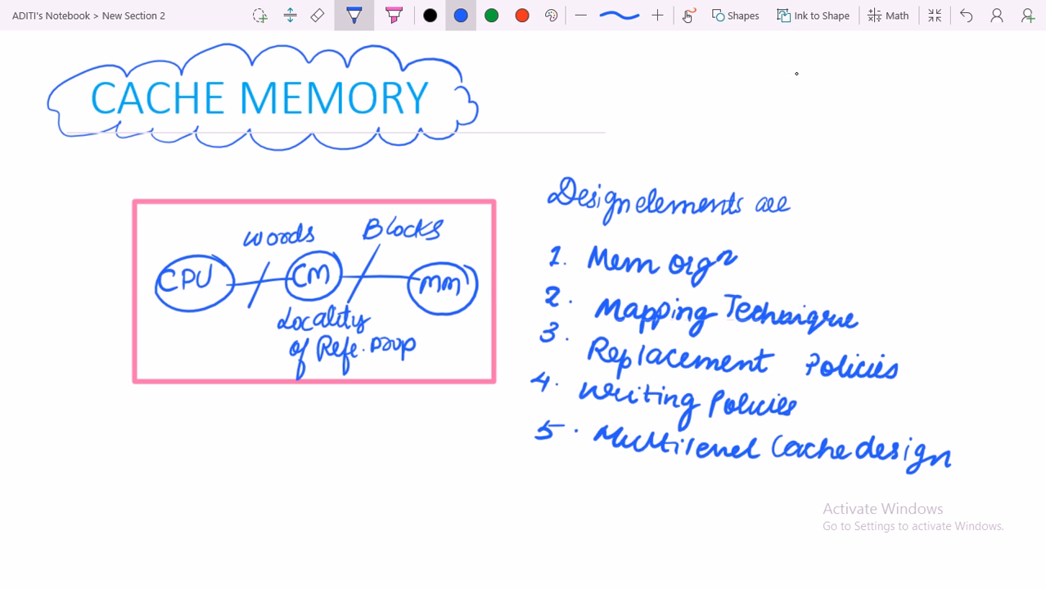
Tick all five design elements and draw a curly brace linking the list to the box
drag(745, 270, 773, 258)
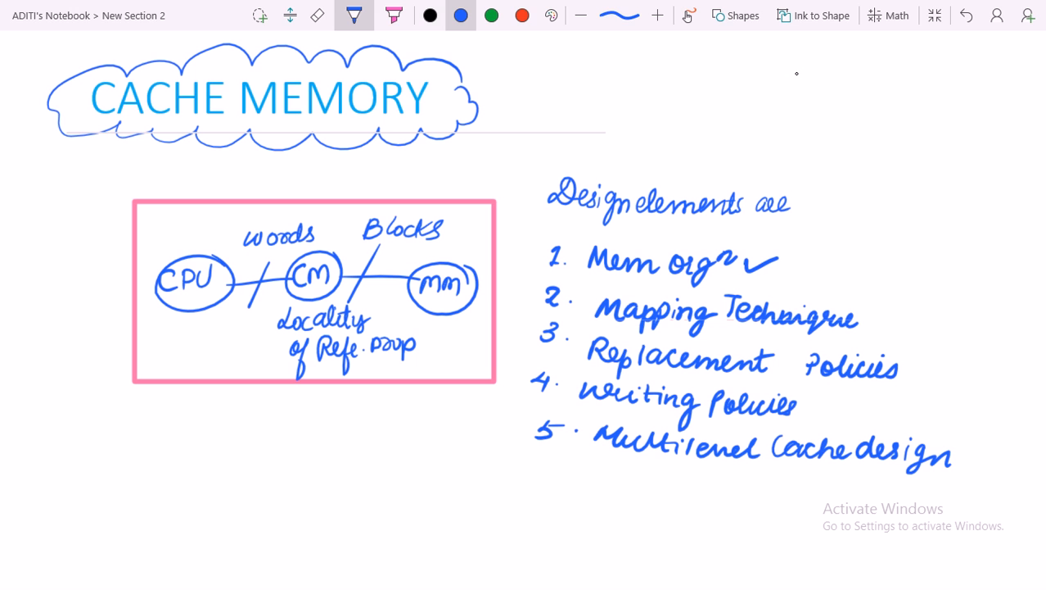
drag(872, 324, 917, 303)
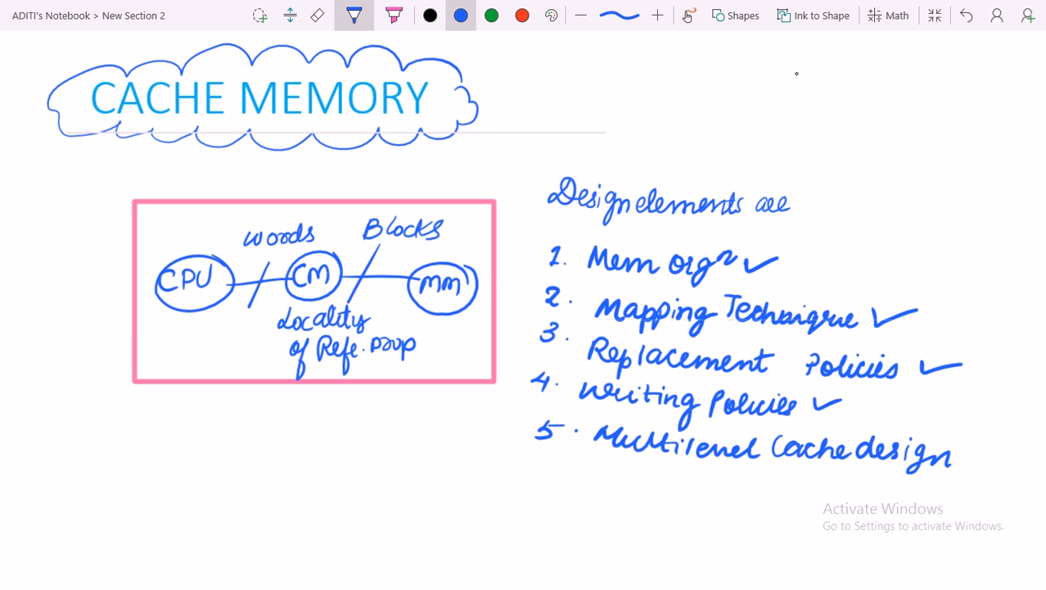
drag(962, 467, 995, 446)
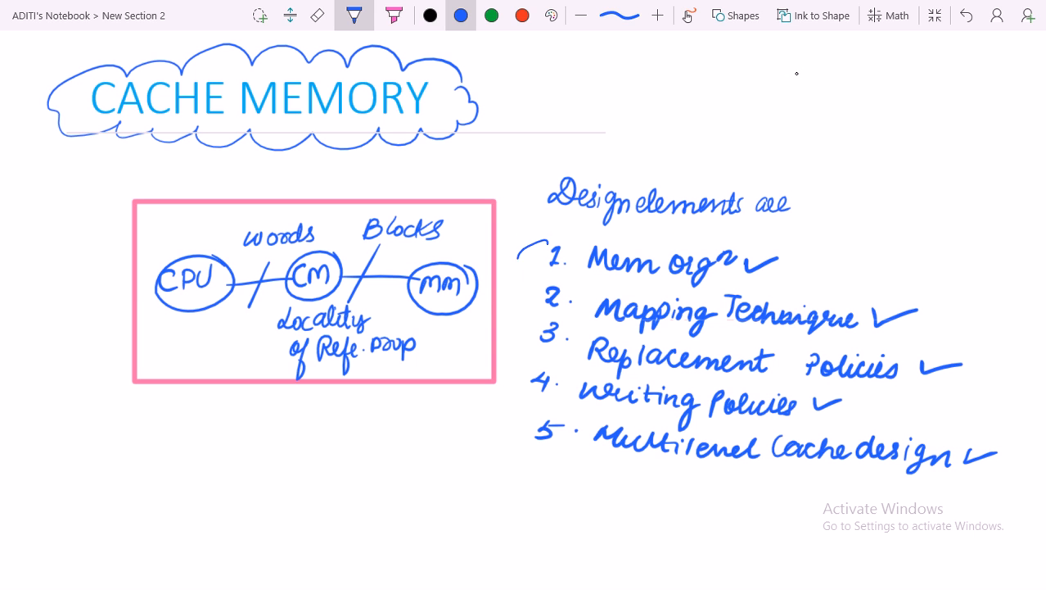
drag(508, 245, 508, 397)
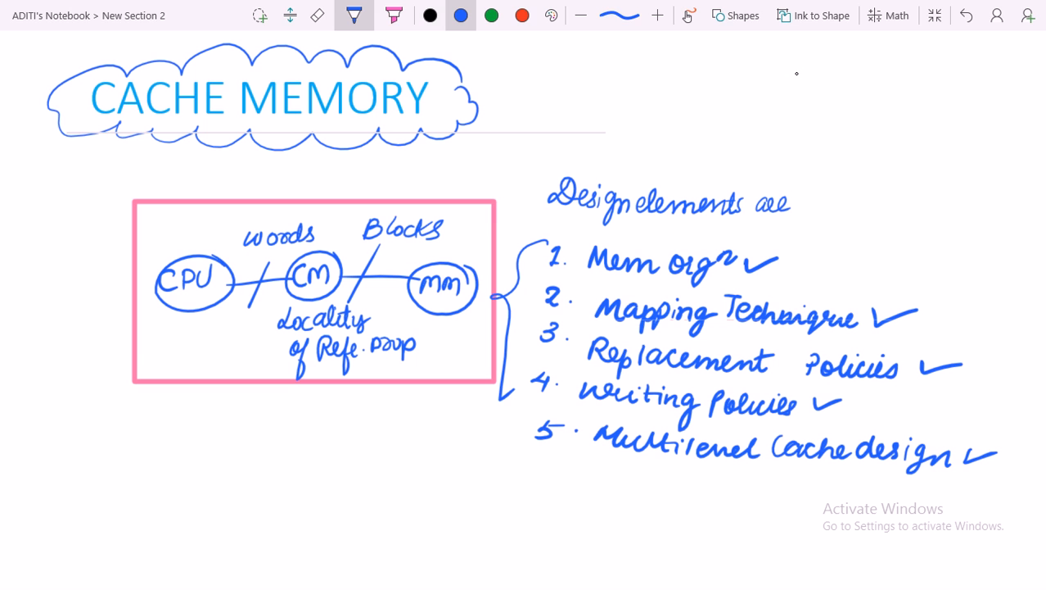